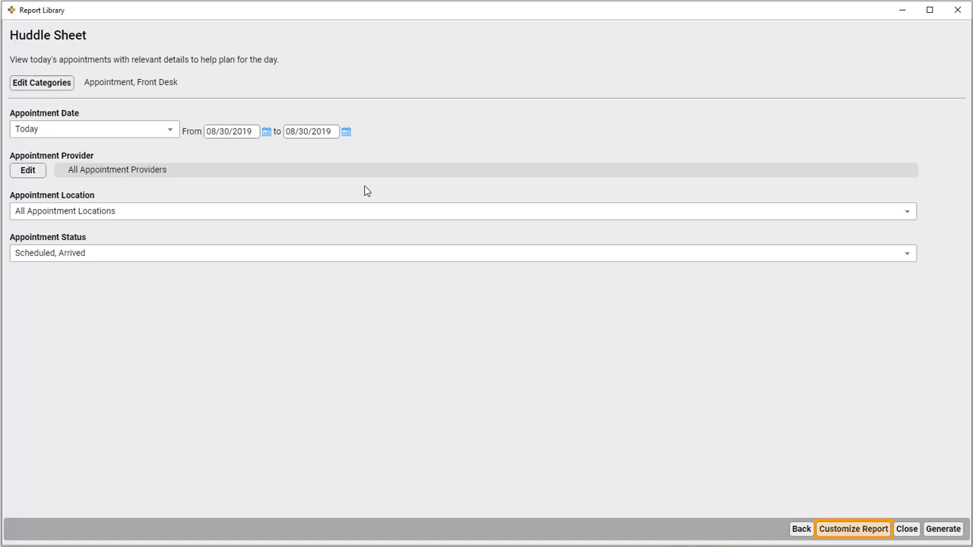
Start customizing the Huddle Sheet report.
left_click(853, 528)
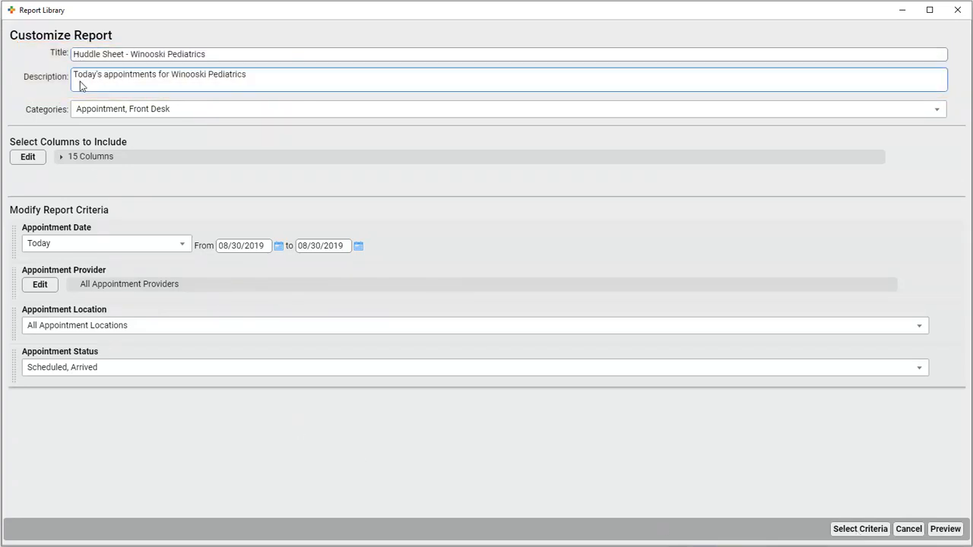
Replace the Appointment and Front Desk categories with Winooski Pediatrics.
left_click(505, 108)
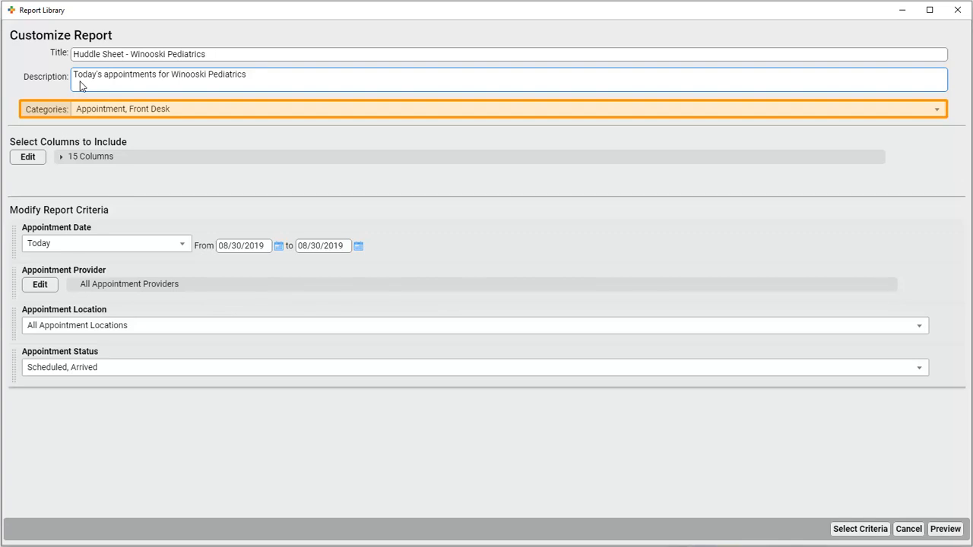
left_click(936, 108)
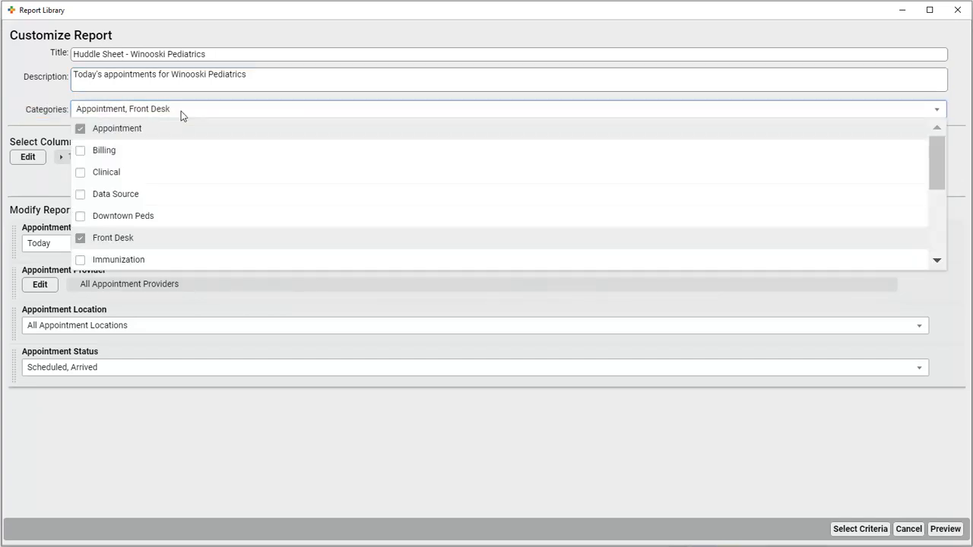
left_click(80, 128)
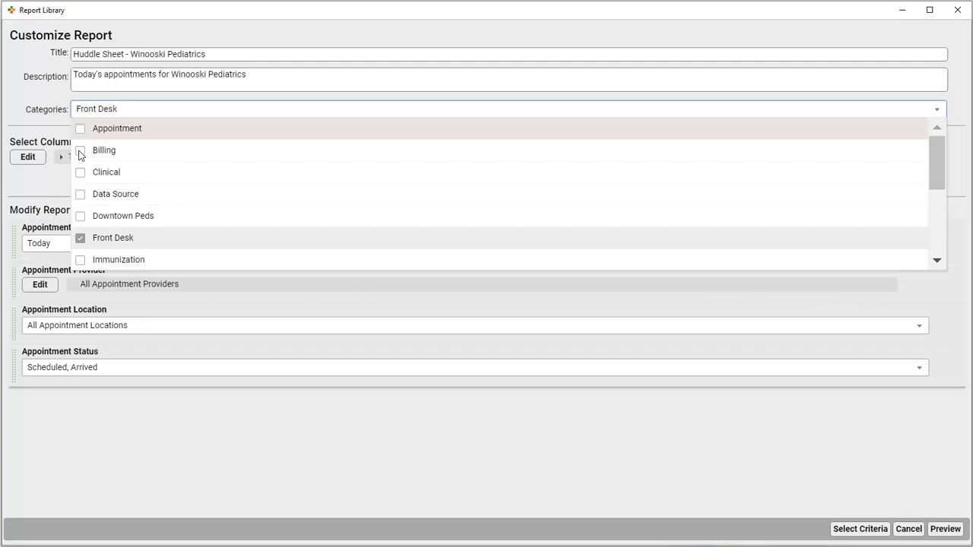
left_click(79, 238)
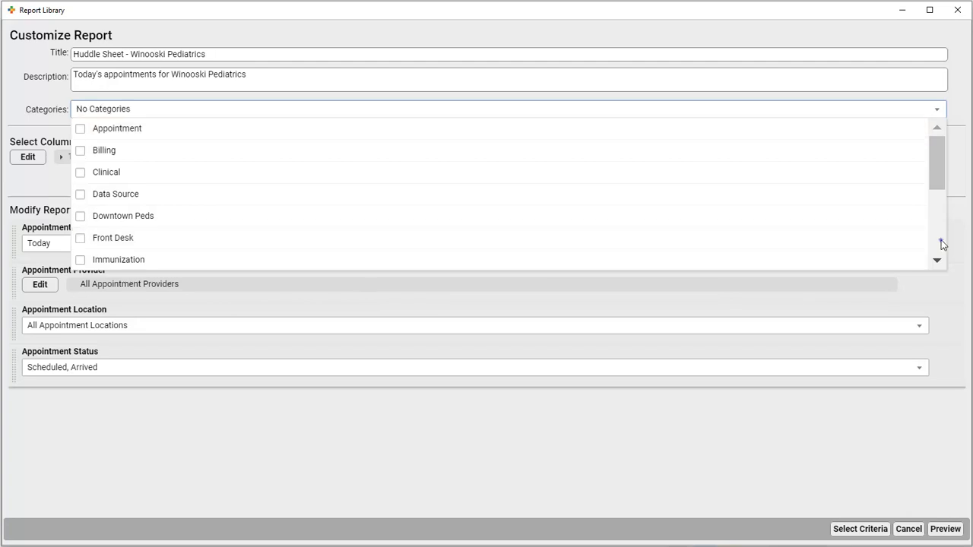
scroll("down", 3)
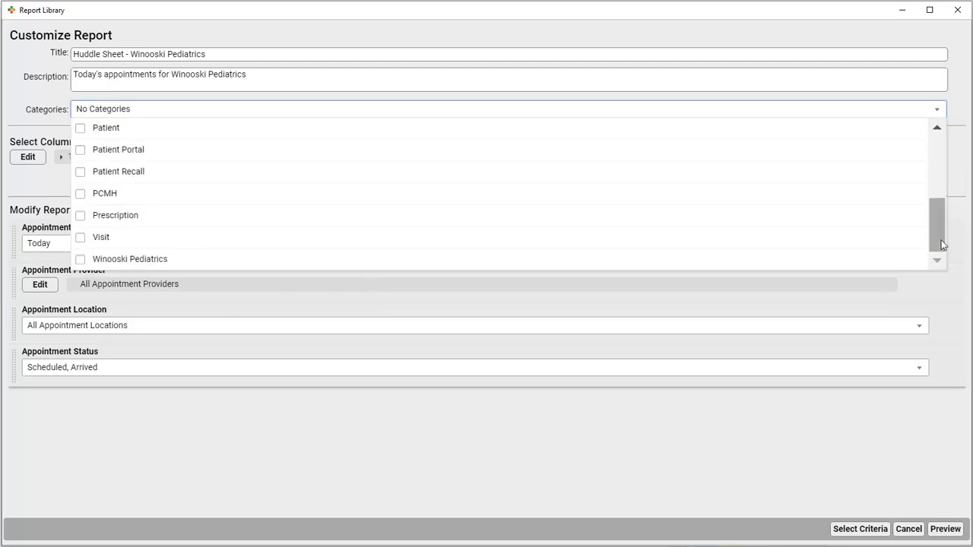
left_click(80, 258)
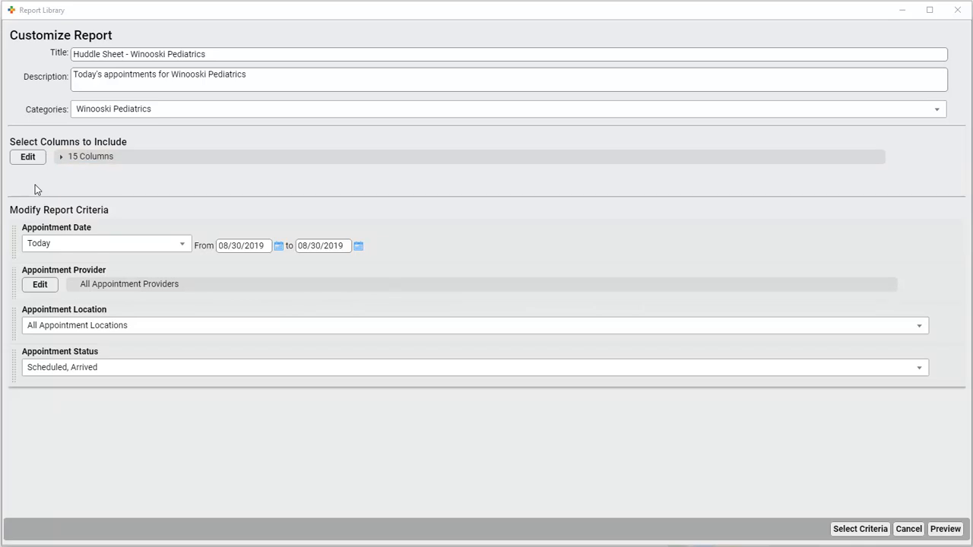
Drop Appointment Date, DoB and Location columns; add Problem List Diagnoses and Home Account Name.
left_click(60, 157)
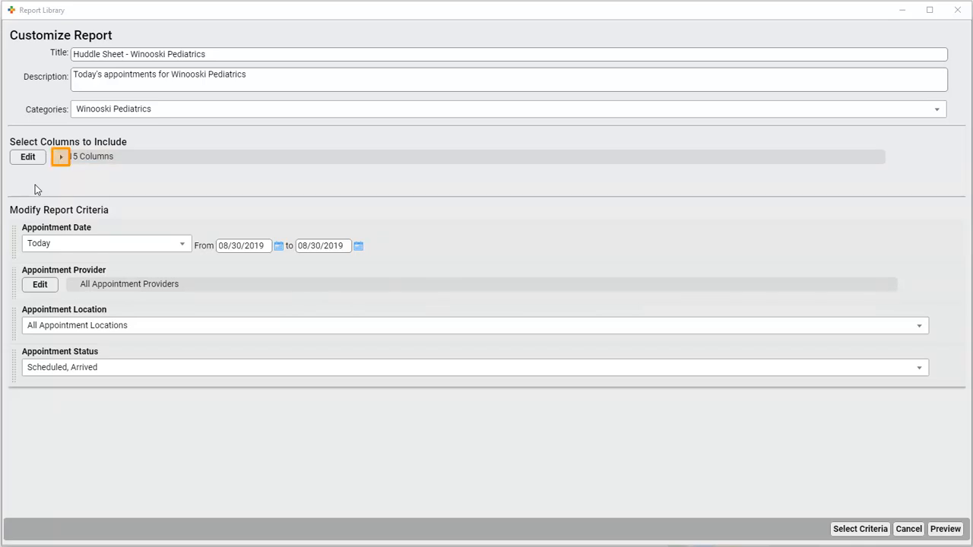
left_click(60, 156)
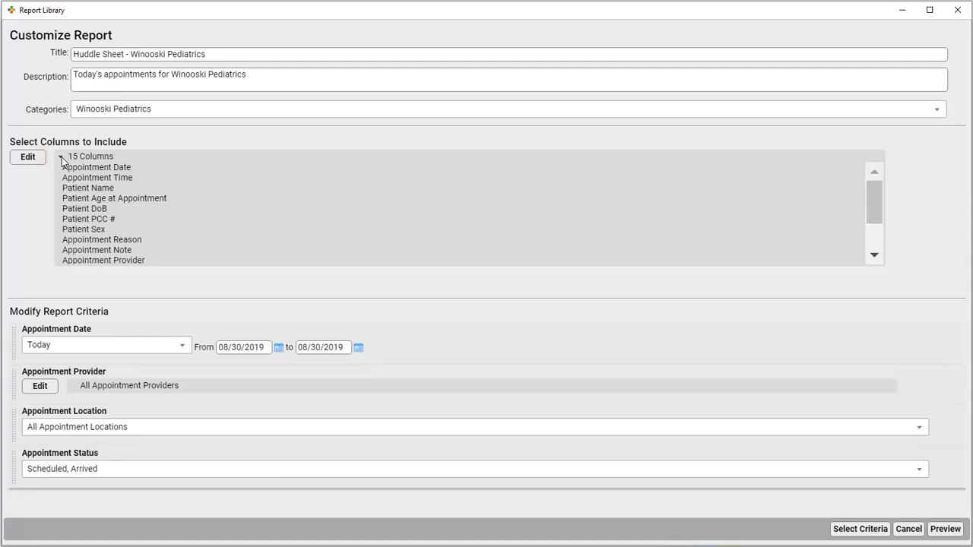
left_click(28, 156)
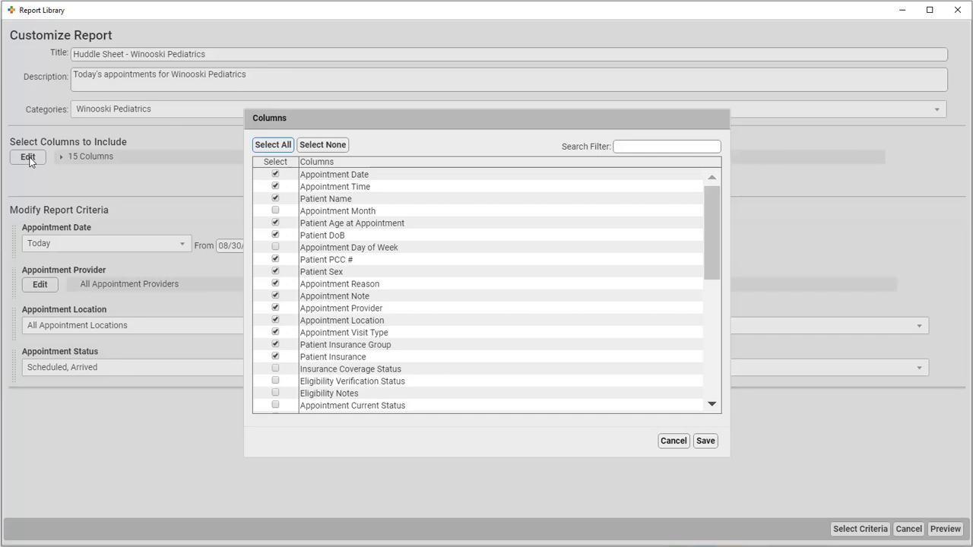
left_click(275, 174)
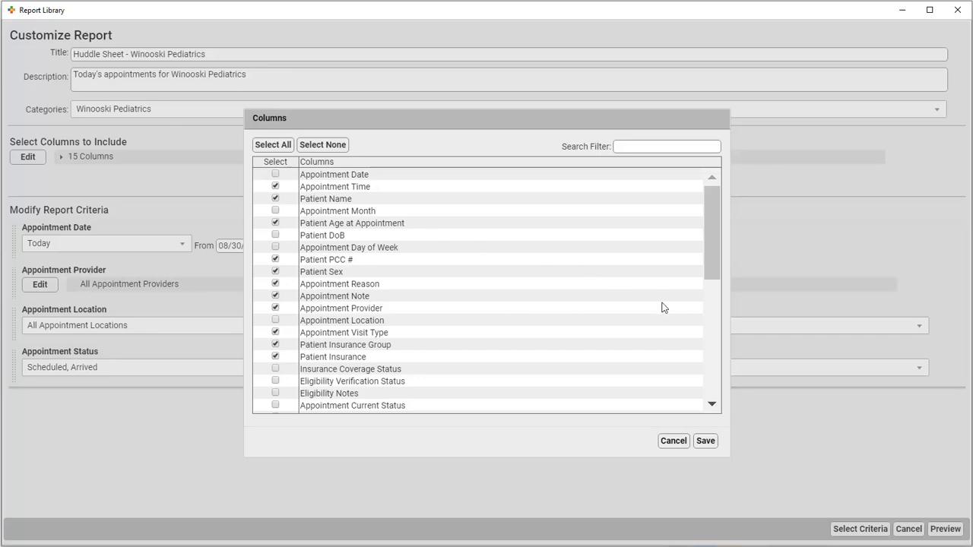
scroll("down", 3)
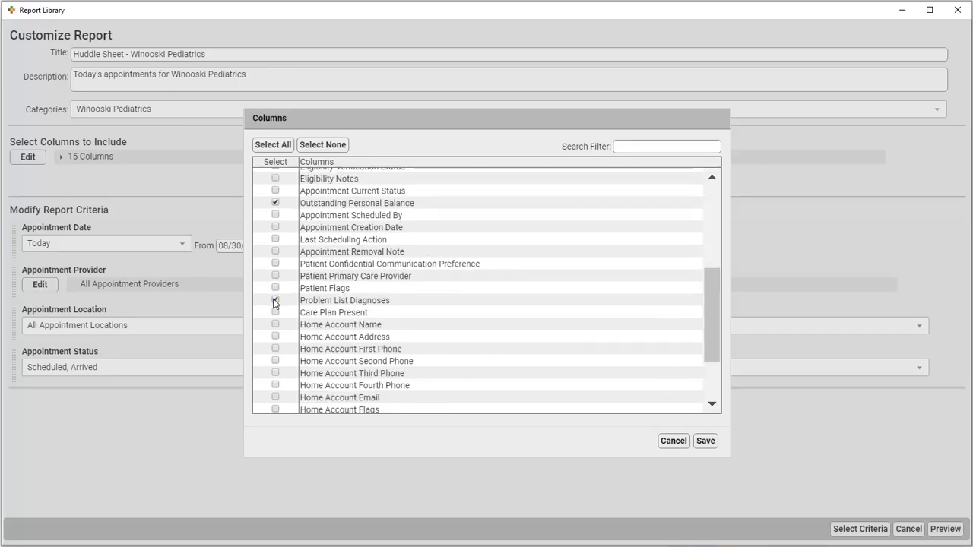
left_click(275, 301)
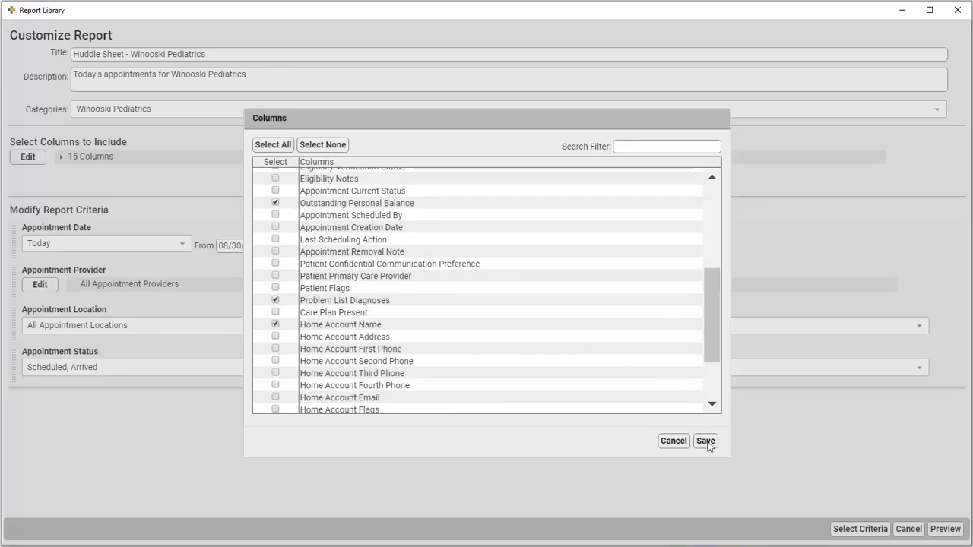
Save the 14-column selection and review Appointment Date options, leaving it on Today.
left_click(705, 441)
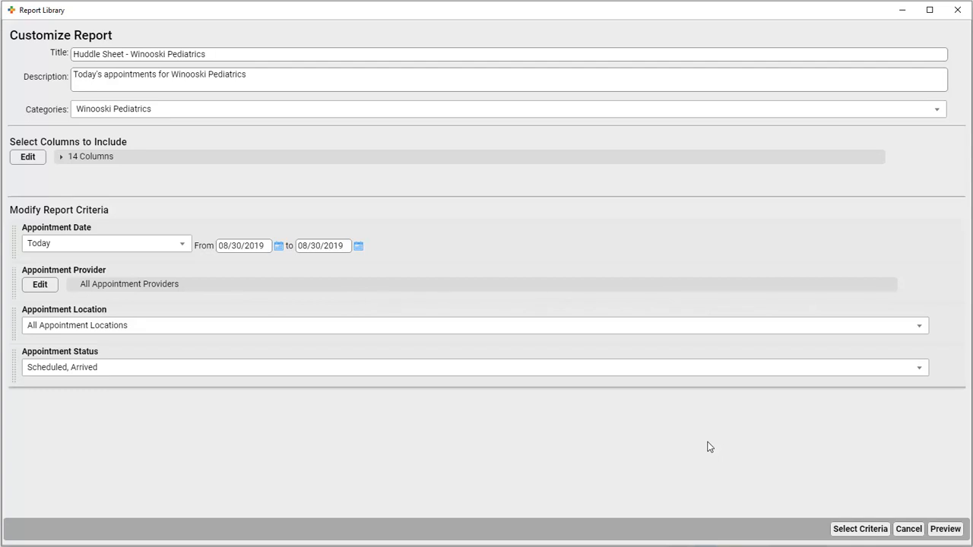
left_click(106, 244)
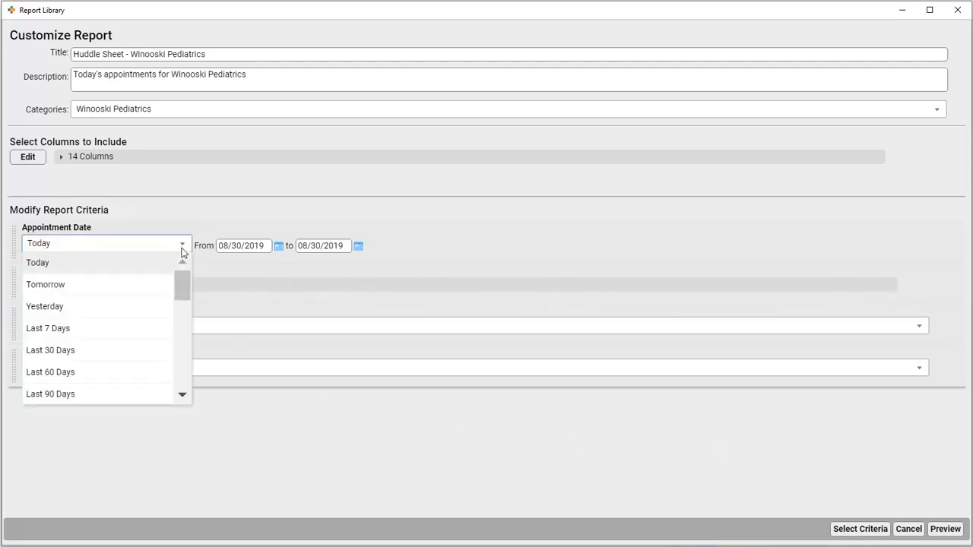
mouse_move(183, 351)
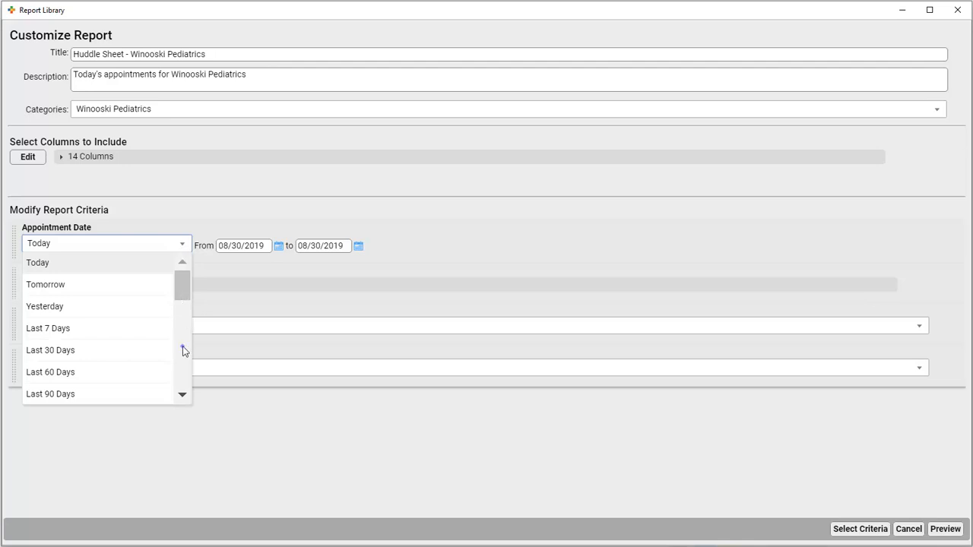
scroll("down", 3)
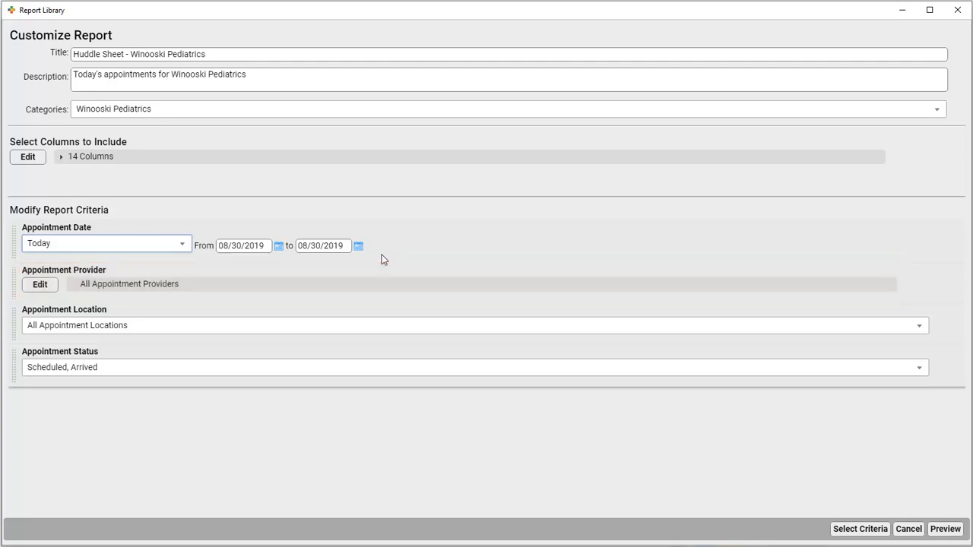
Limit the Appointment Location criterion to Winooski Pediatrics.
left_click(471, 325)
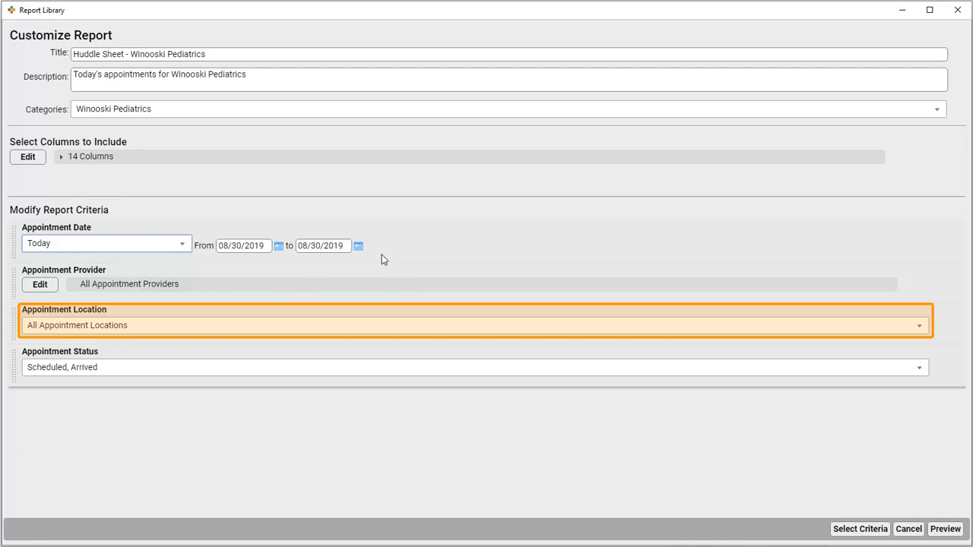
left_click(918, 326)
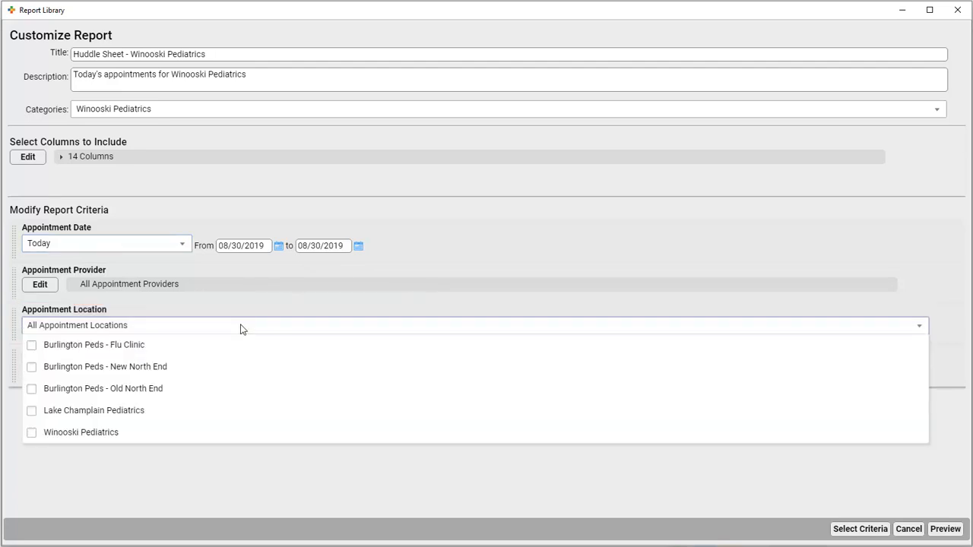
mouse_move(215, 329)
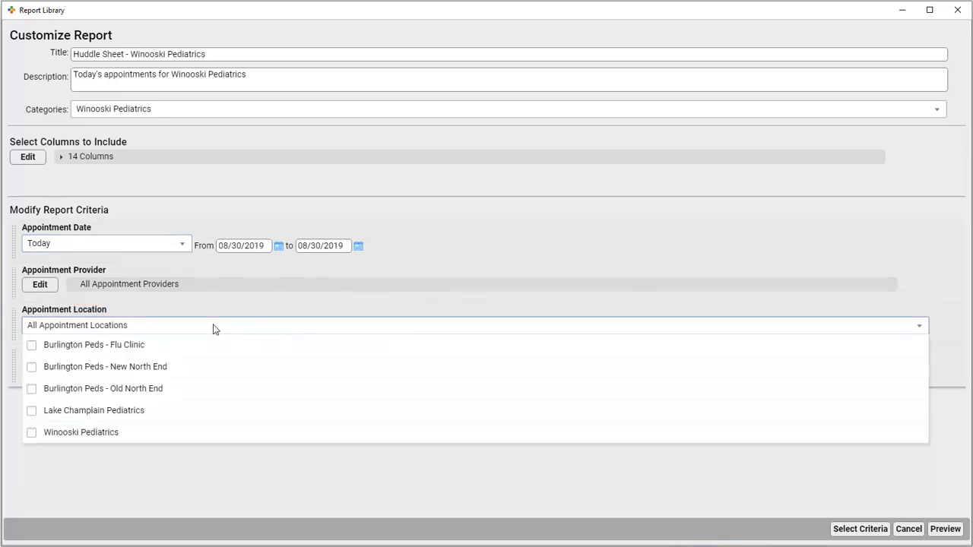
left_click(32, 432)
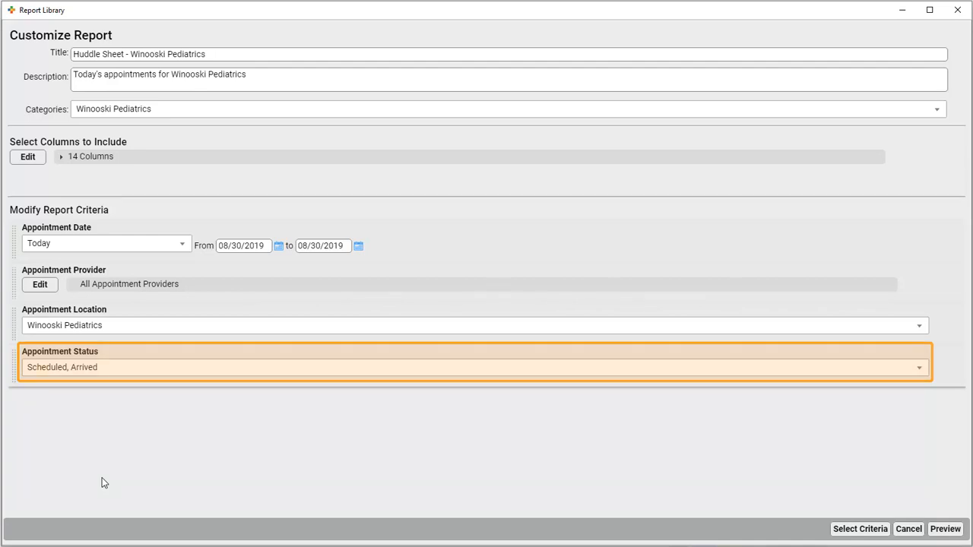
left_click(919, 367)
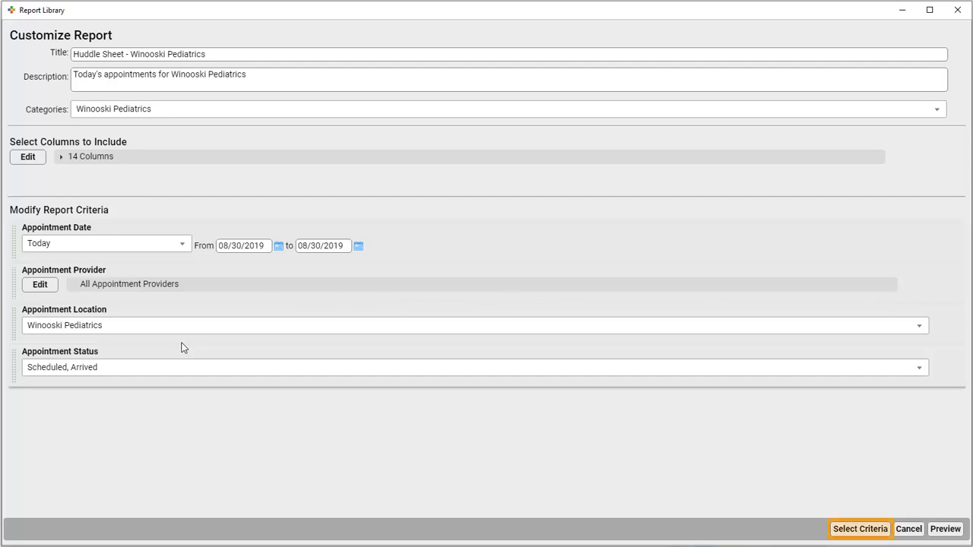
Uncheck Appointment Provider in the report criteria and save.
left_click(860, 529)
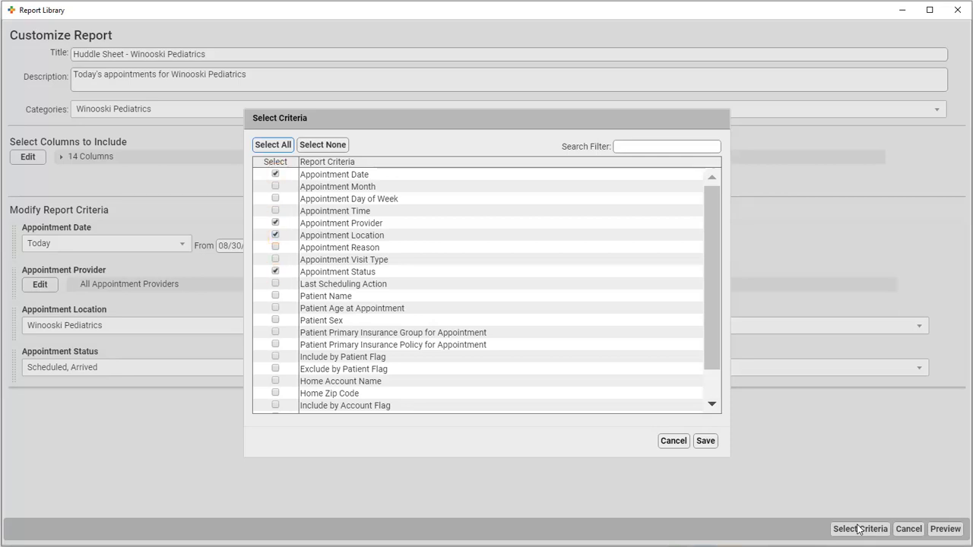
left_click(275, 222)
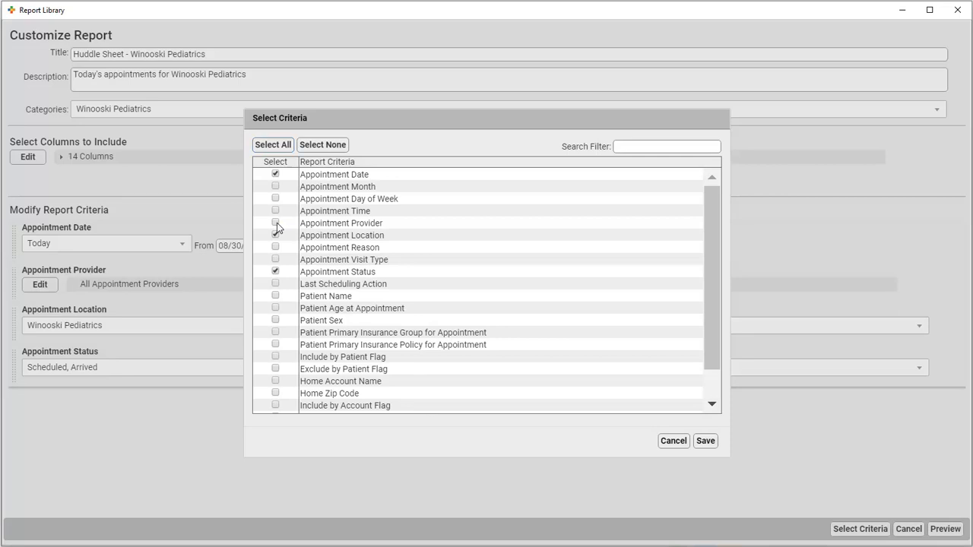
left_click(704, 441)
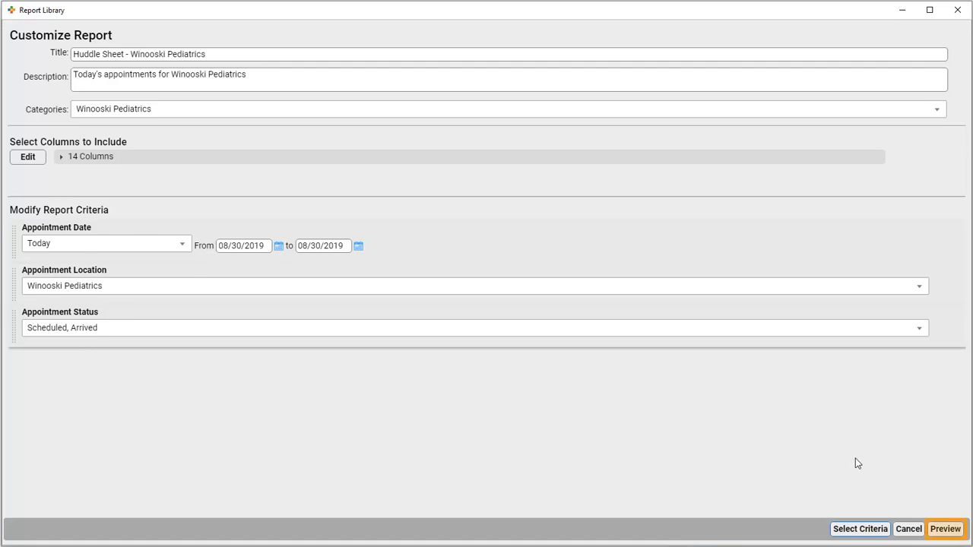
Preview the report listing today's 16 Winooski Pediatrics appointments.
left_click(946, 529)
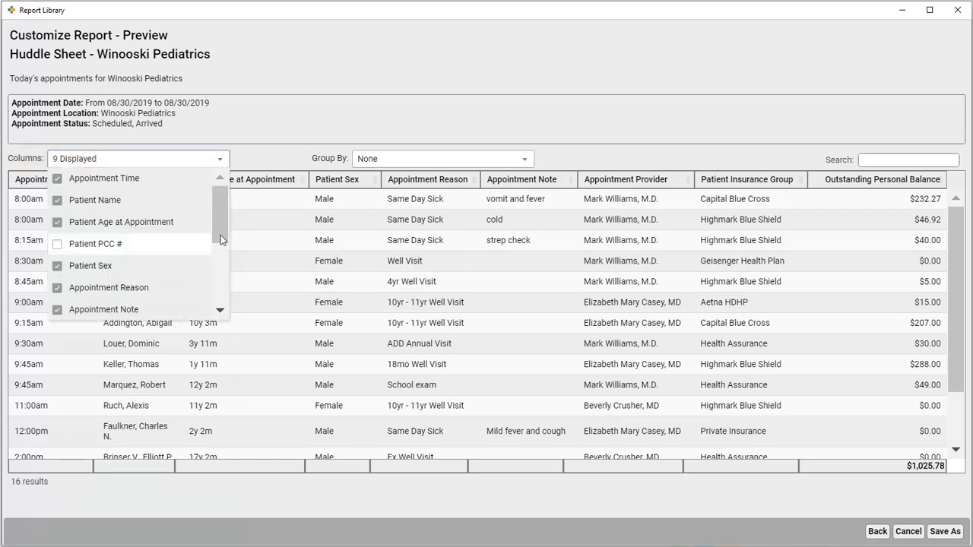
Show the Problem List Diagnoses and Home Account Name columns in the preview.
left_click(57, 286)
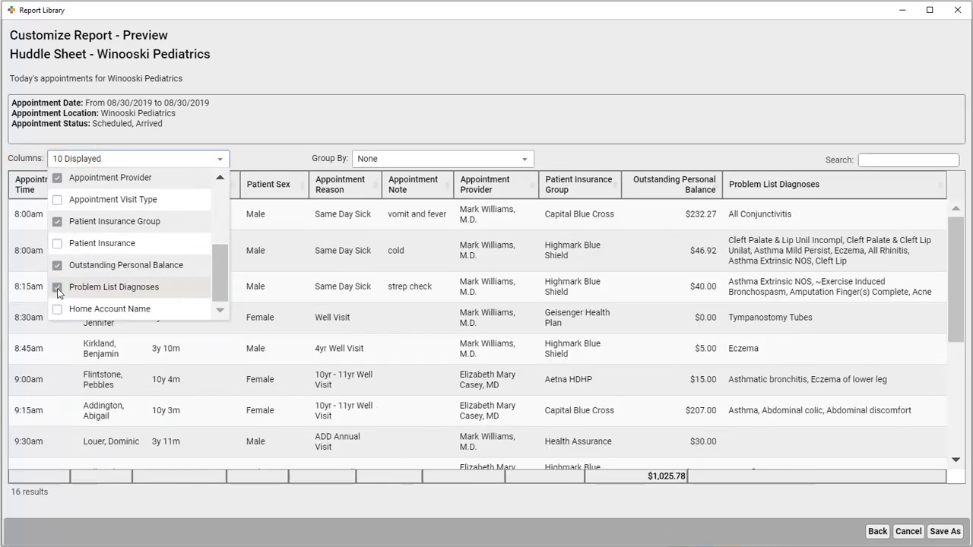
left_click(57, 309)
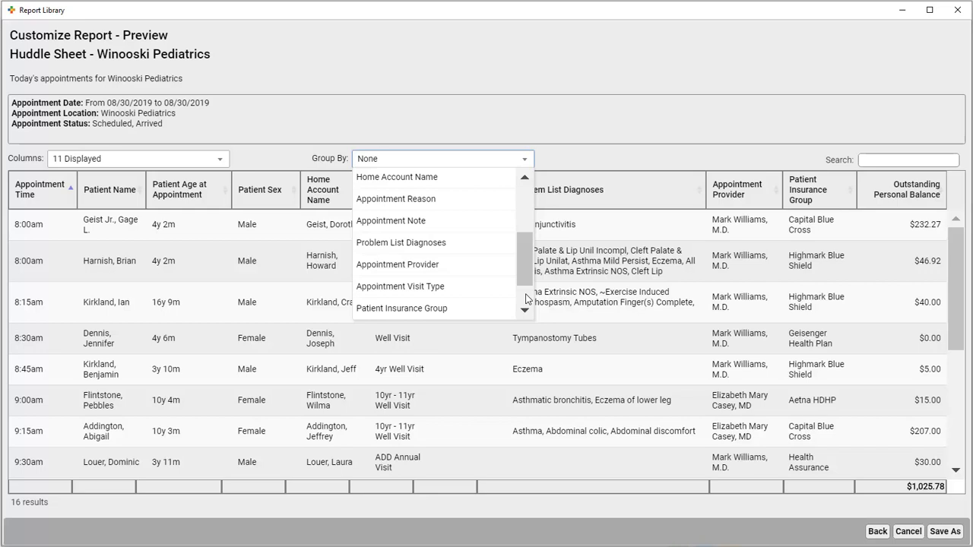
Group results by Appointment Provider and hide that provider column.
left_click(397, 264)
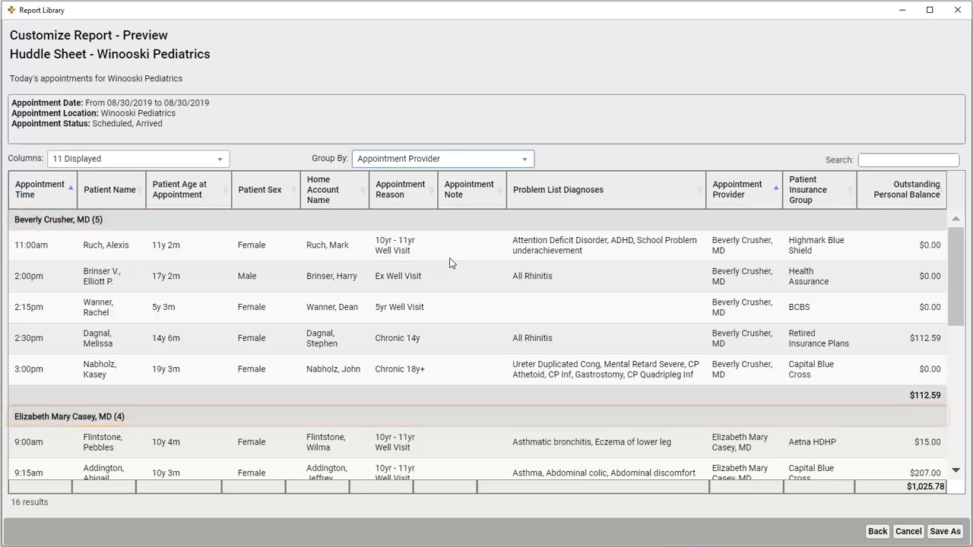
left_click(743, 189)
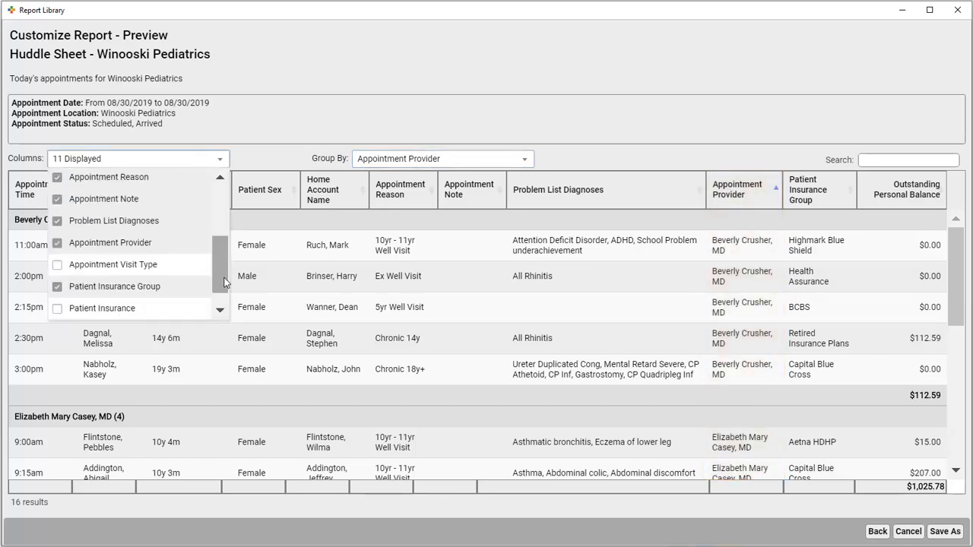
left_click(58, 242)
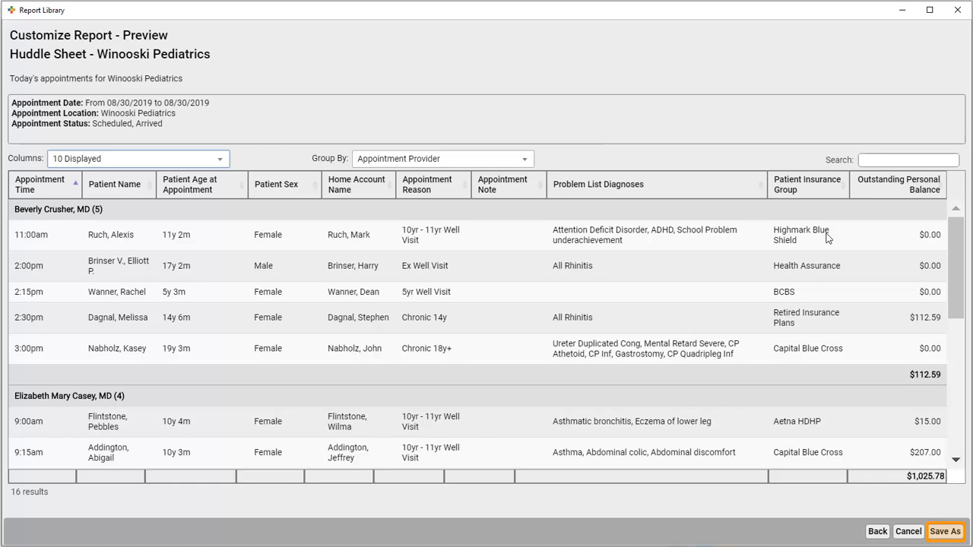
Save As 'Huddle Sheet - Winooski Pediatrics', keeping its title and description.
left_click(945, 532)
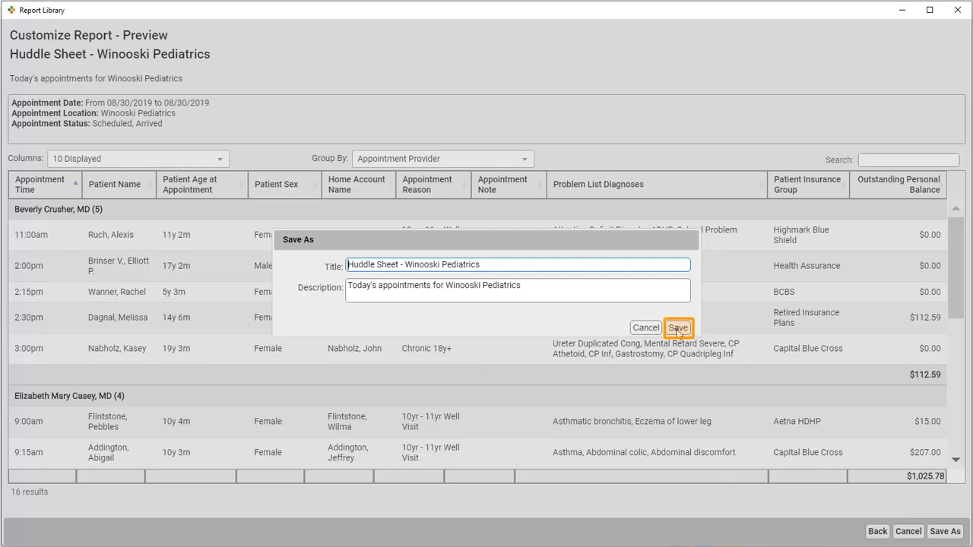
left_click(677, 327)
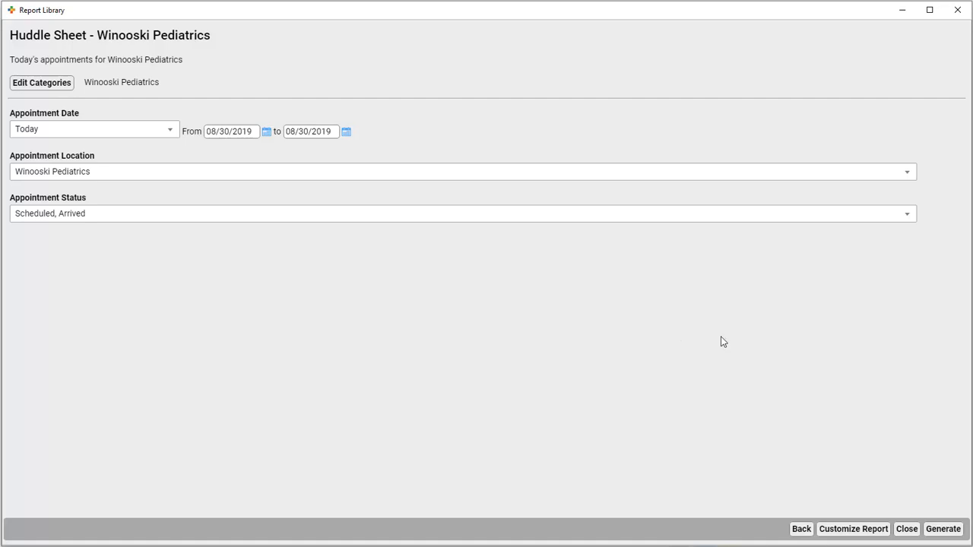
left_click(801, 529)
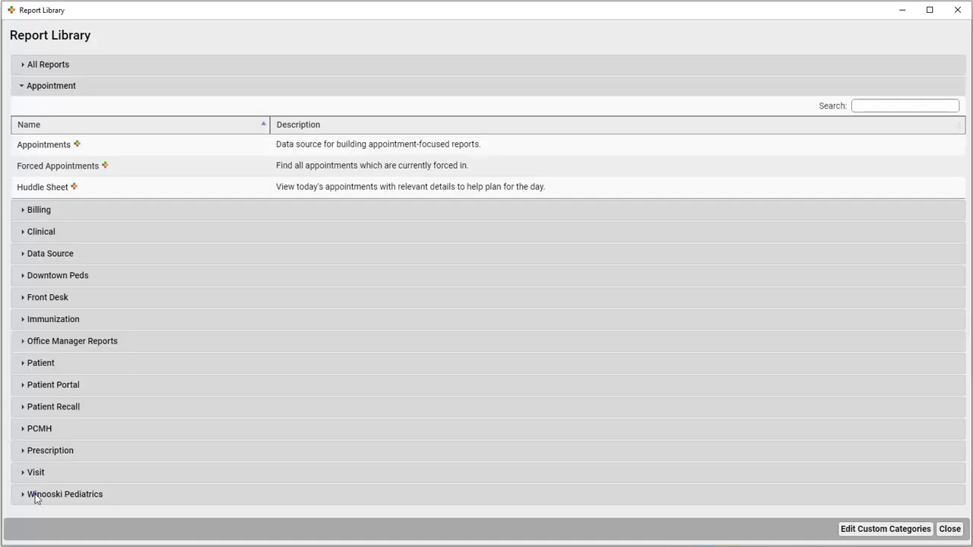
left_click(65, 494)
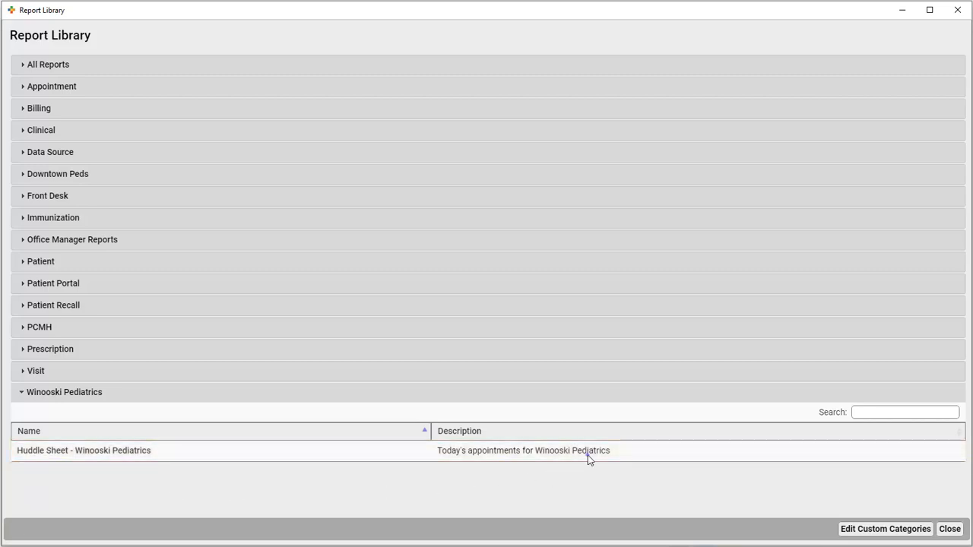
double_click(83, 450)
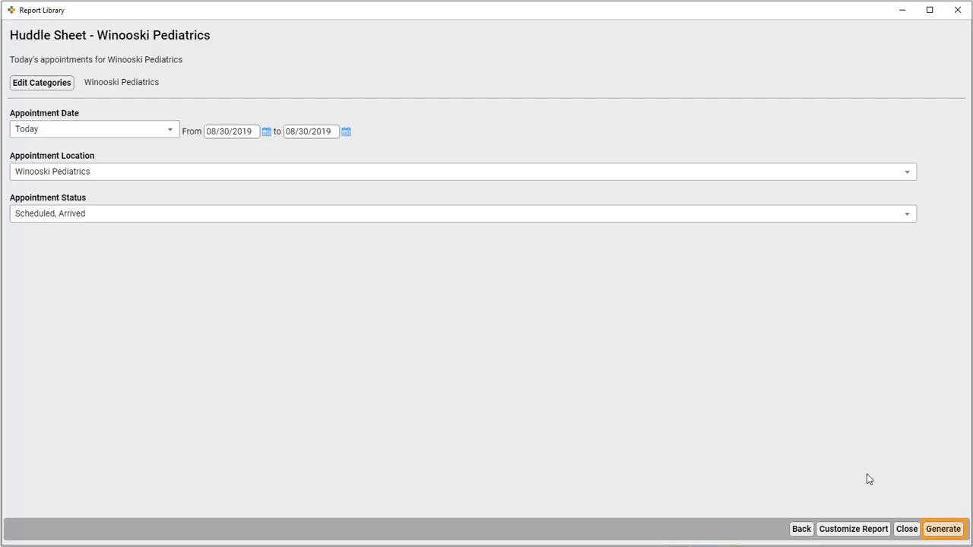
Generate today's Winooski Pediatrics huddle sheet (16 provider-grouped results) and open its print preview.
left_click(944, 528)
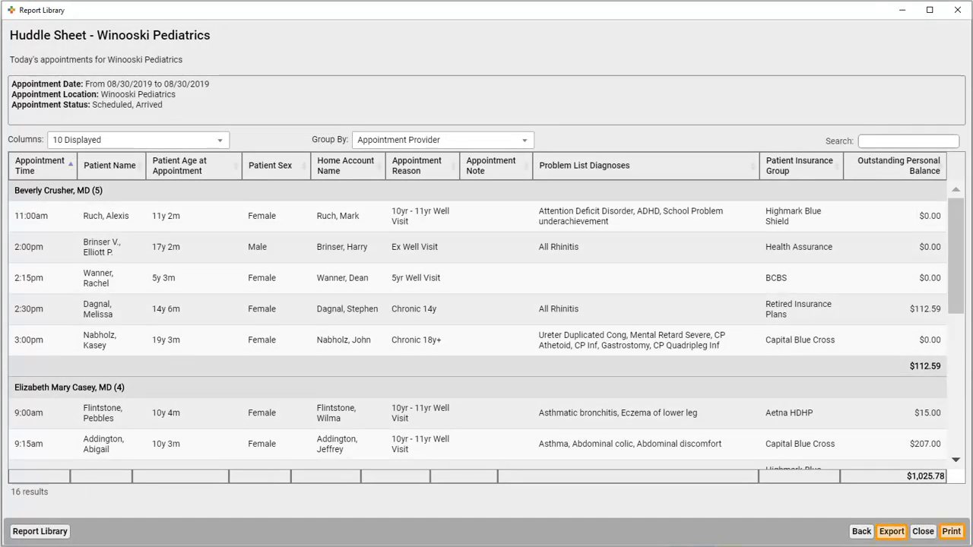
left_click(951, 531)
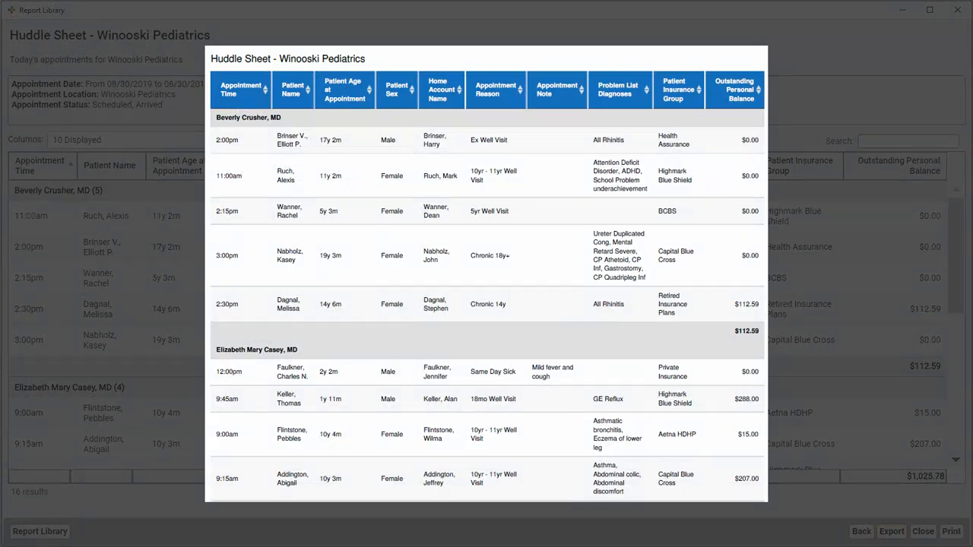